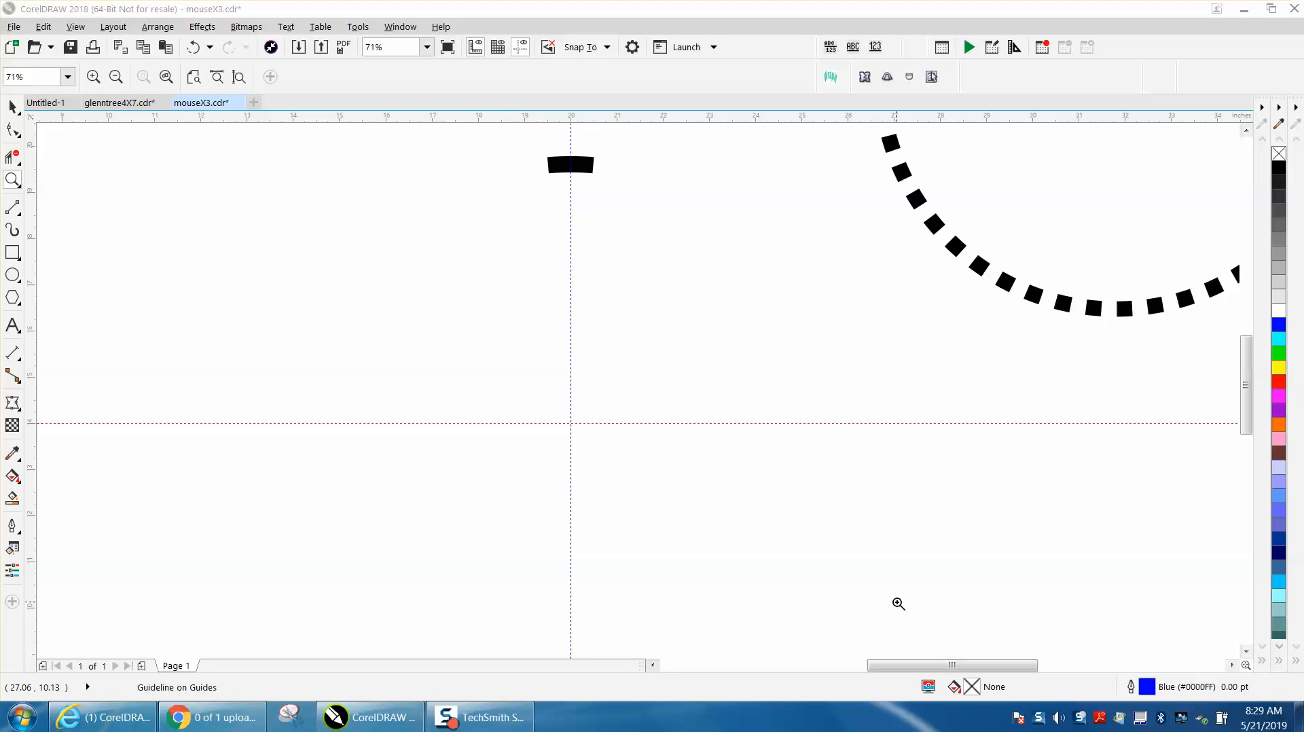
pyautogui.moveTo(758, 284)
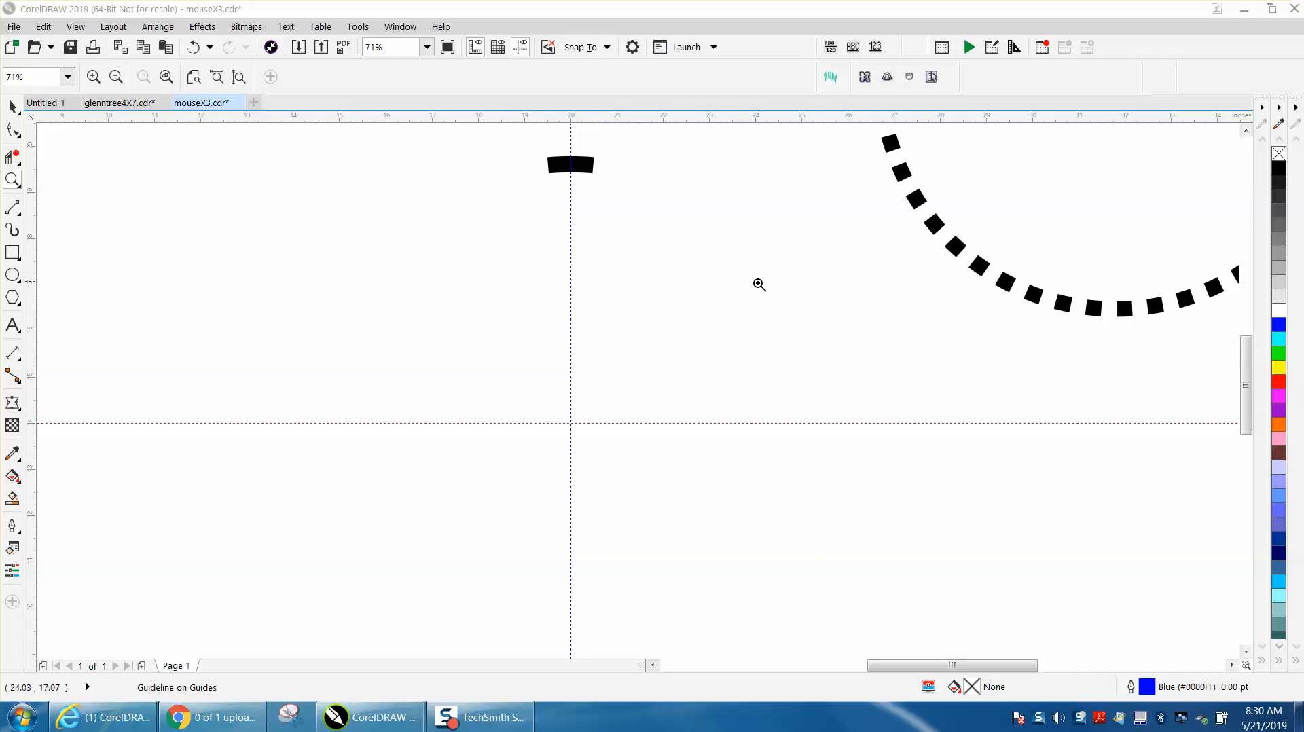
# Select the lone dash and create a clone of it with Edit > Clone.
pyautogui.click(758, 284)
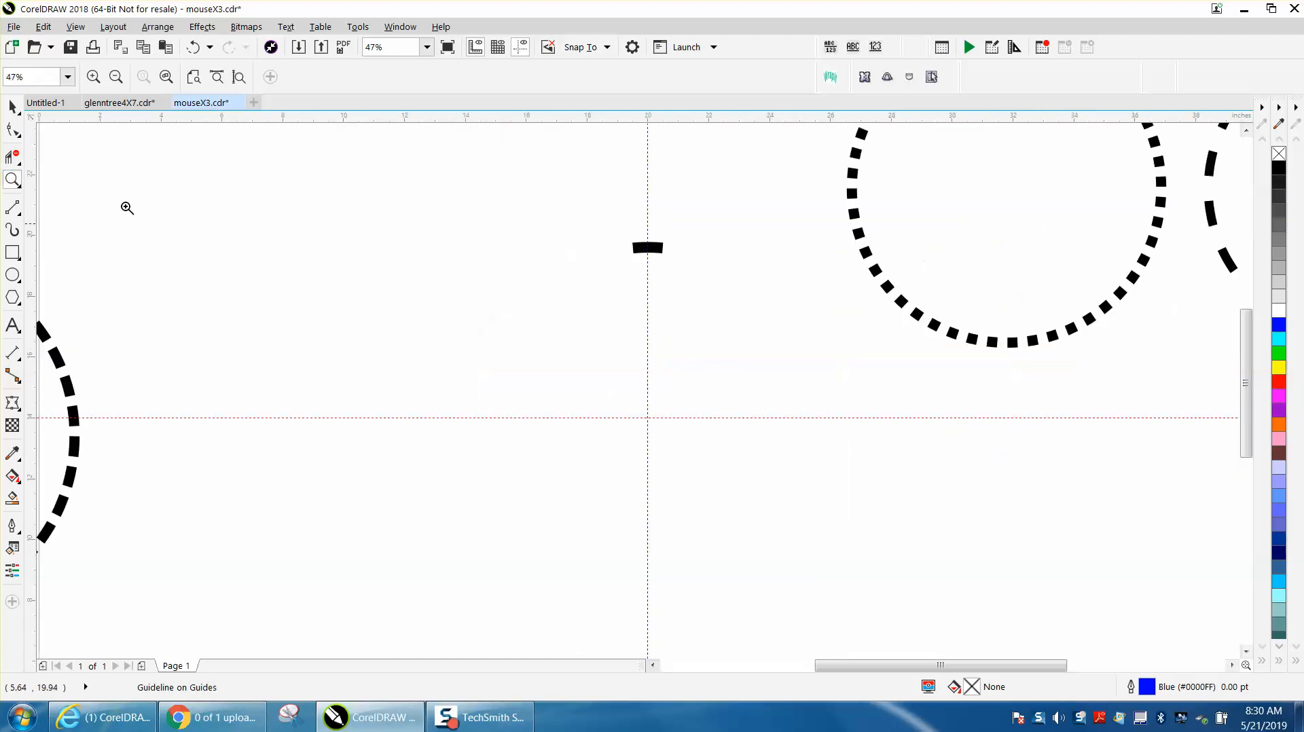
pyautogui.click(646, 249)
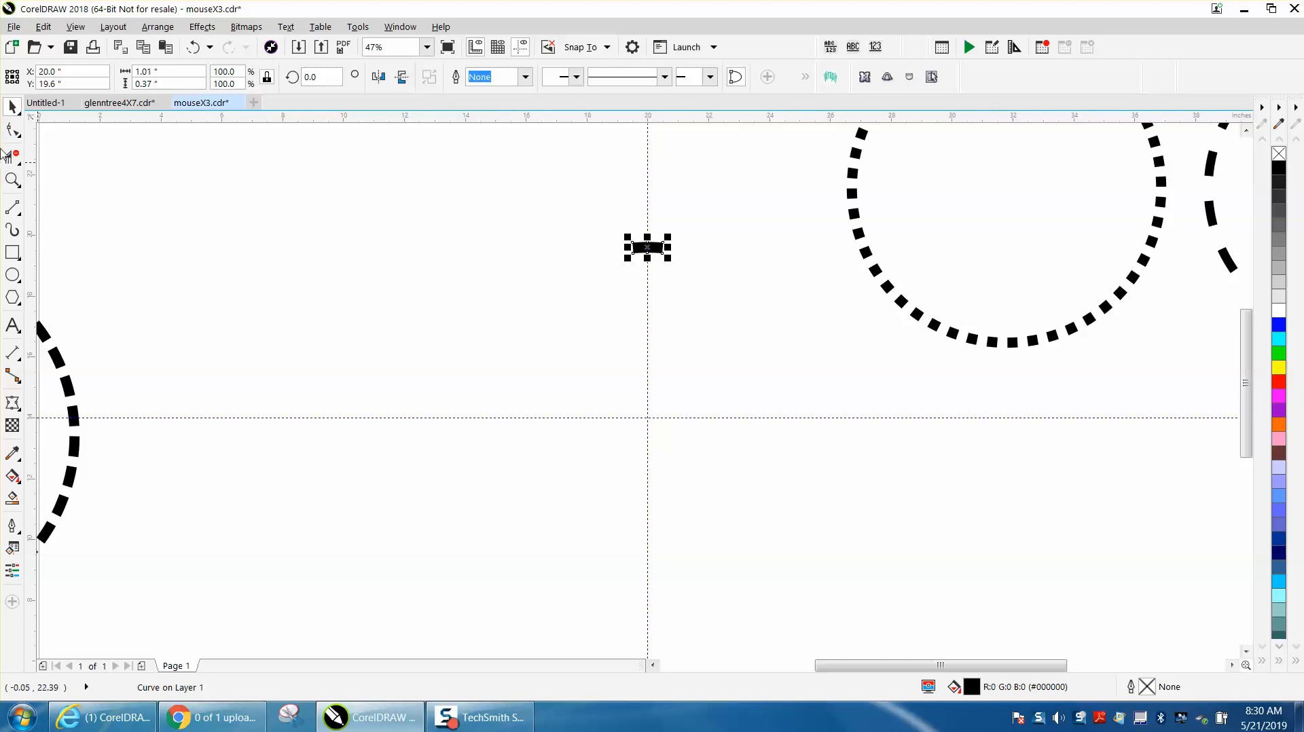
pyautogui.click(928, 583)
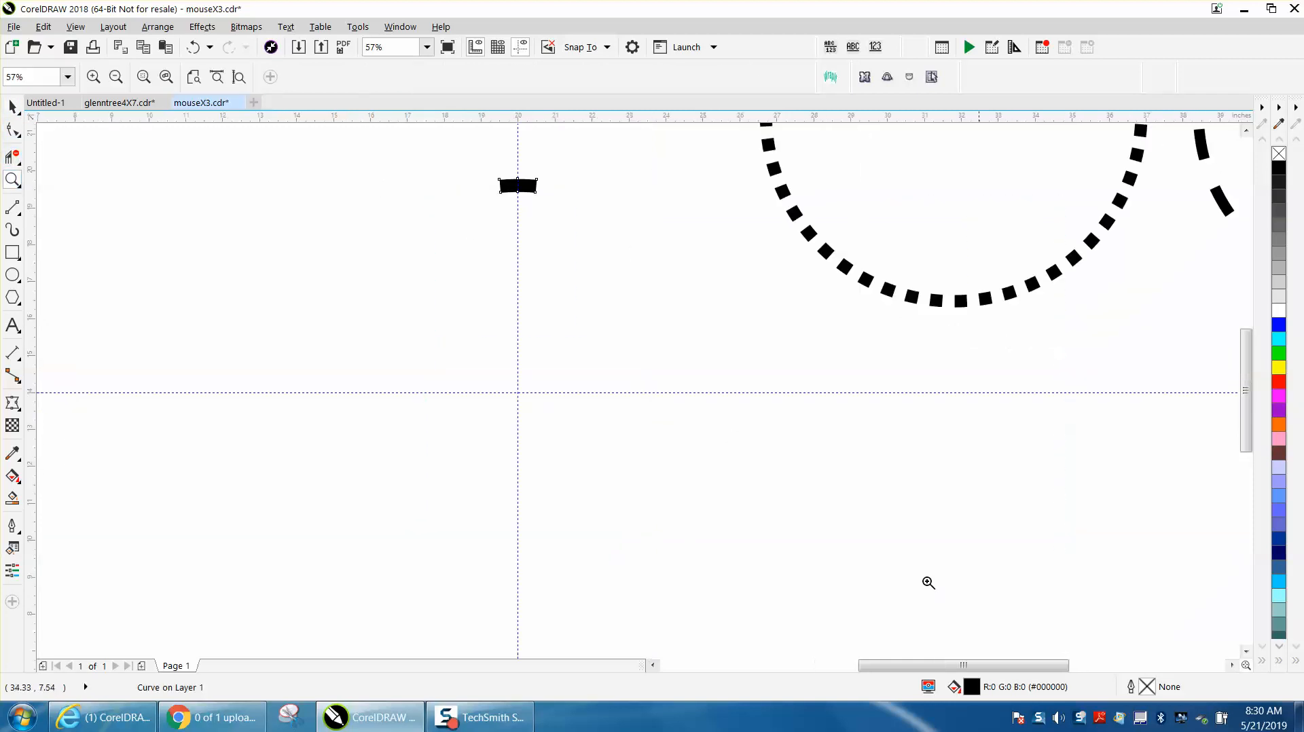
pyautogui.click(517, 184)
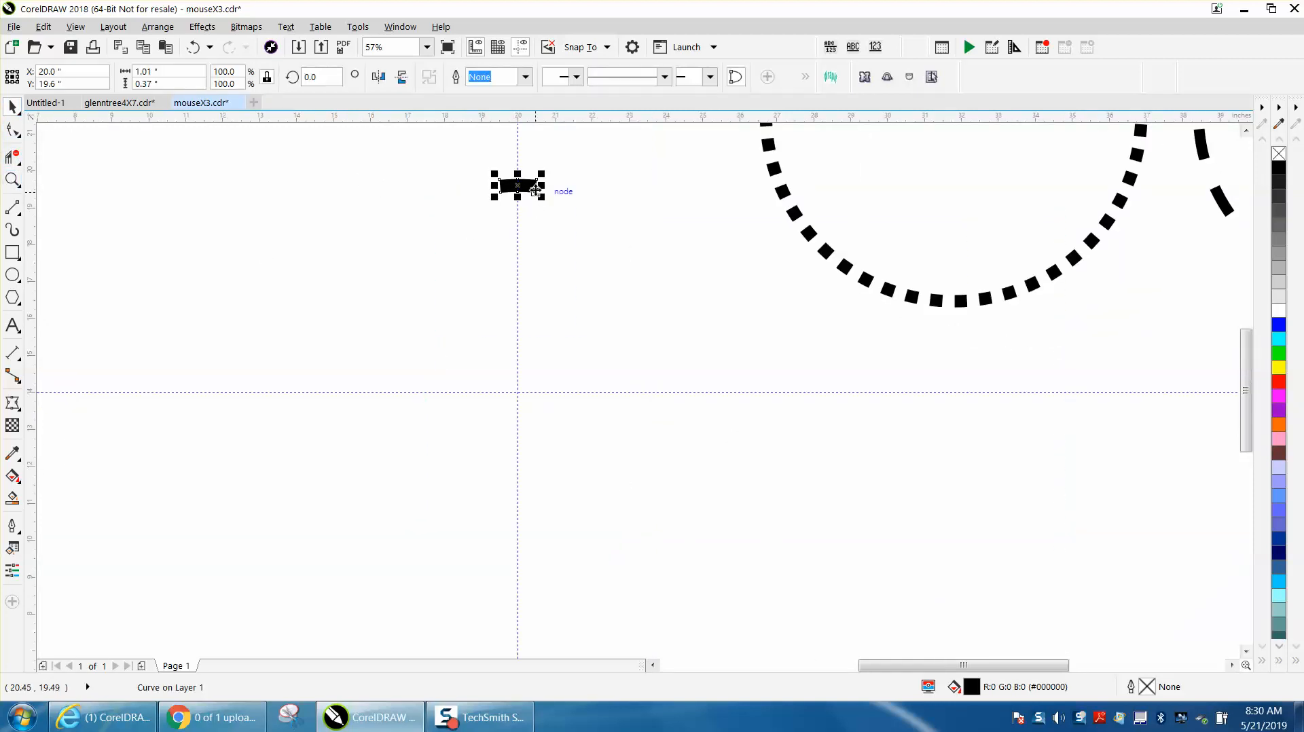
pyautogui.moveTo(538, 197)
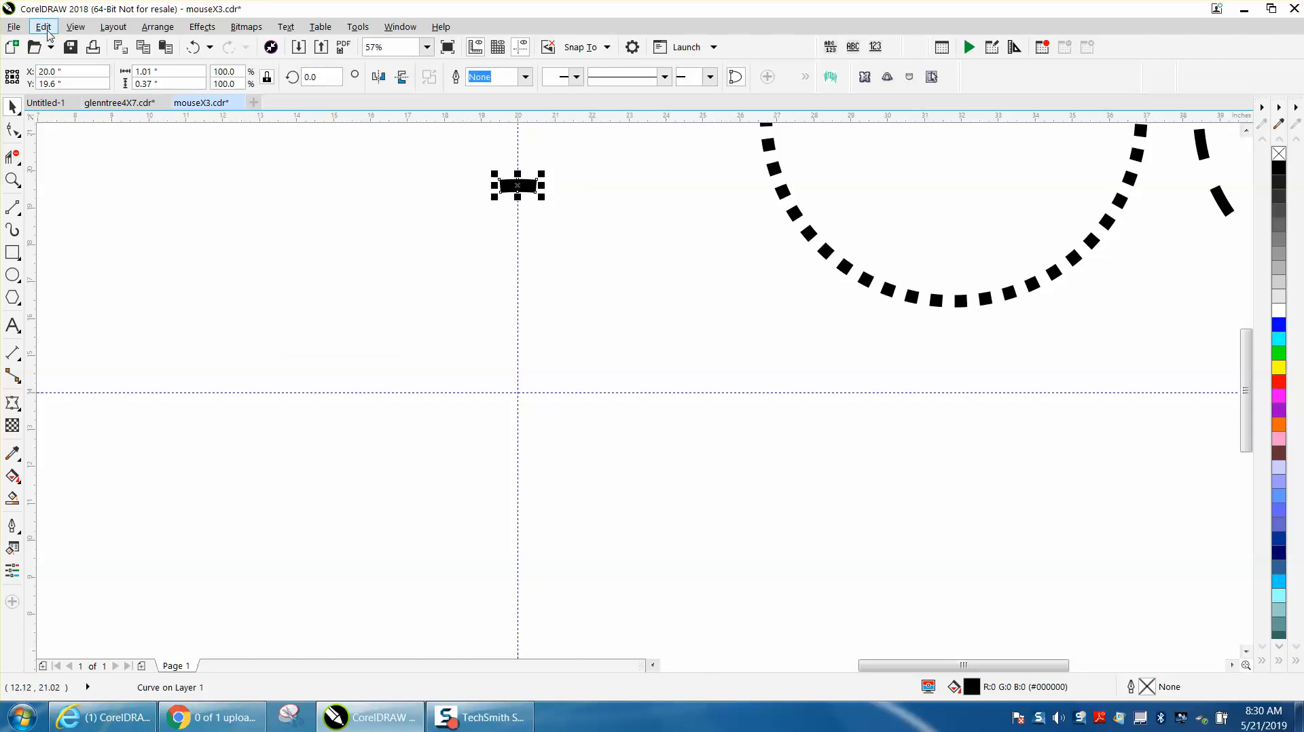
pyautogui.click(119, 233)
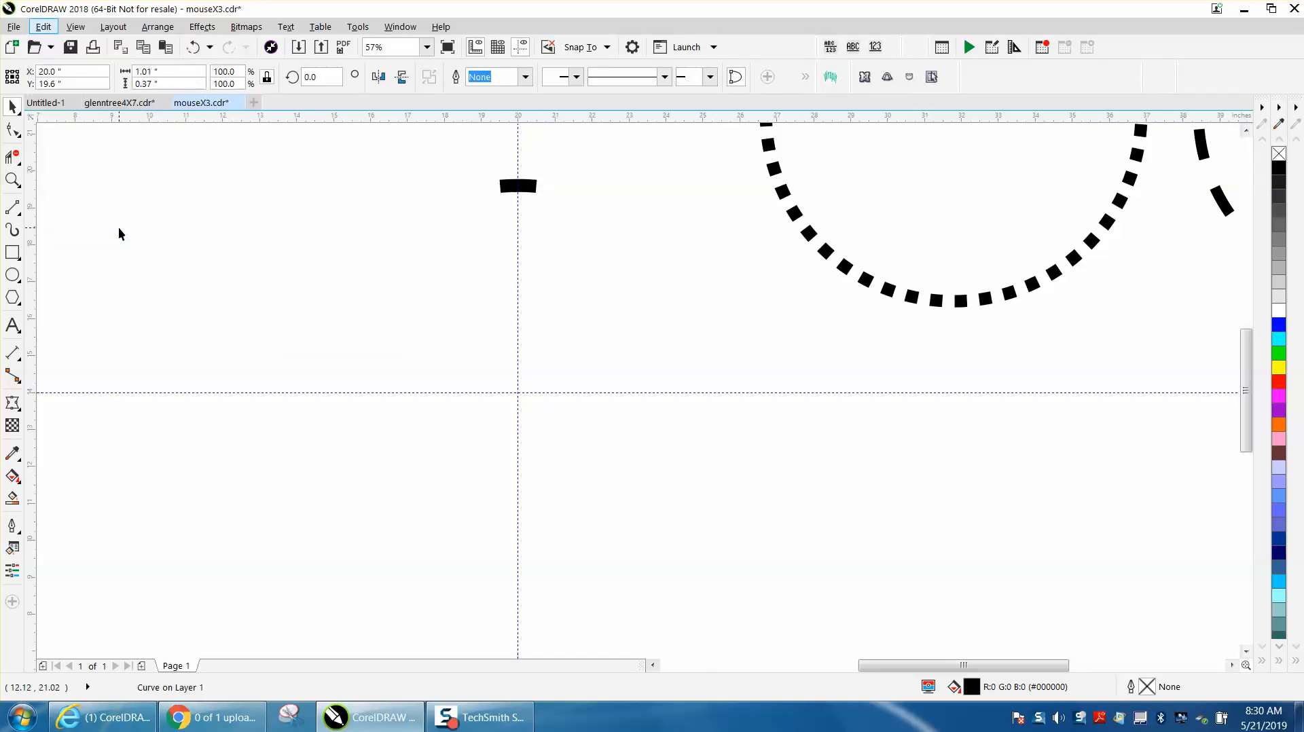
pyautogui.click(517, 186)
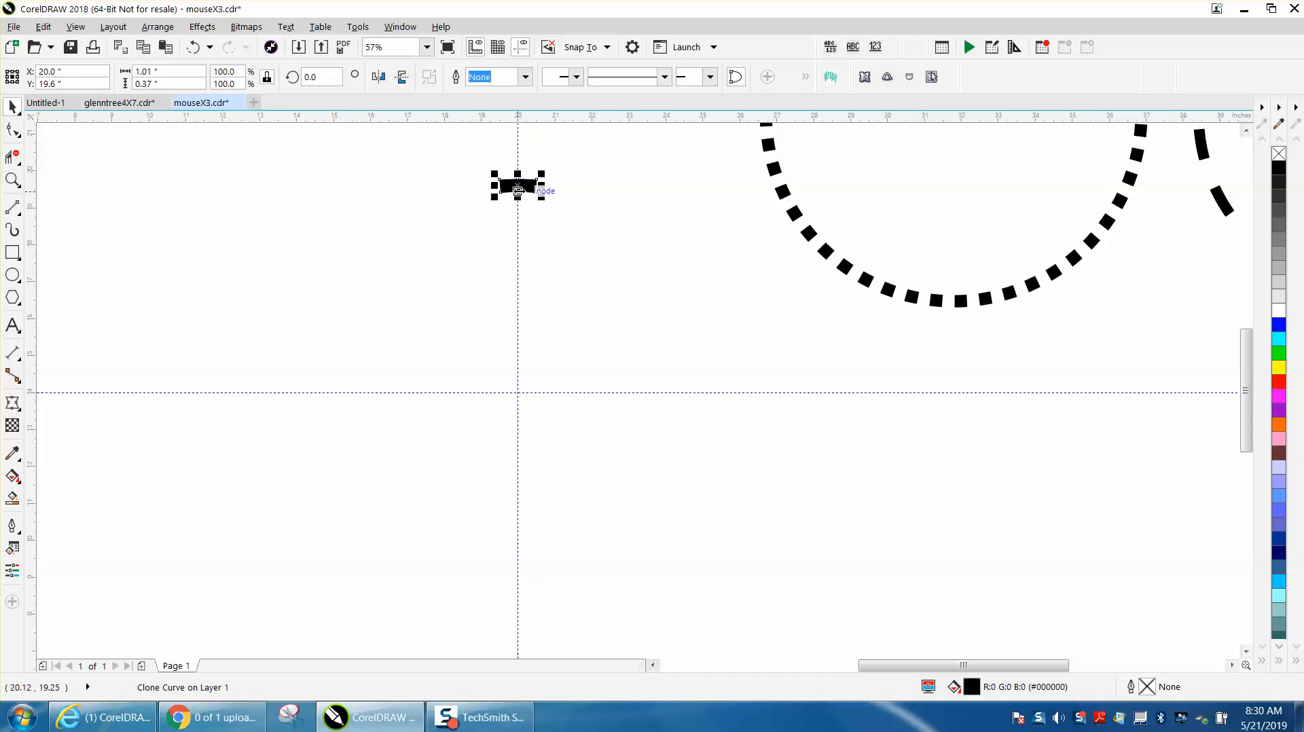
# Rotate the clone 20.0° about the guideline crossing repeatedly to build the dashed ring.
pyautogui.click(517, 185)
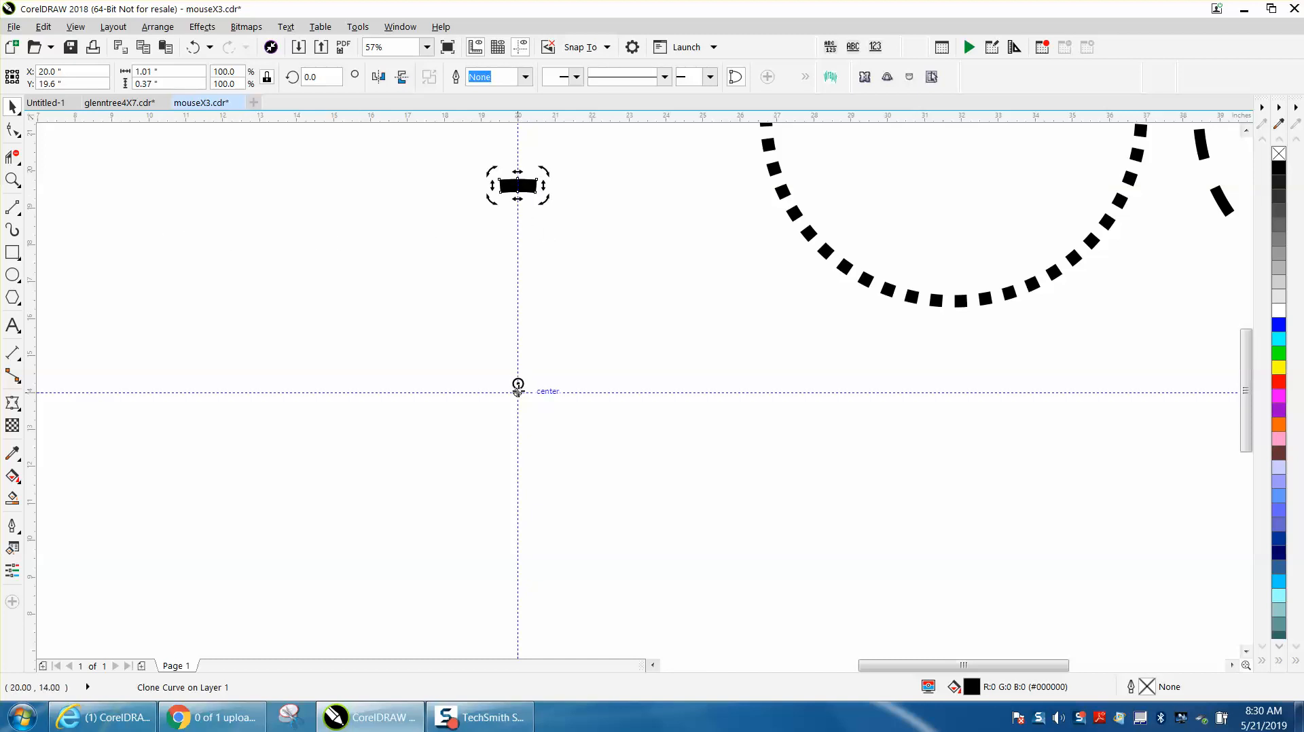
pyautogui.click(535, 220)
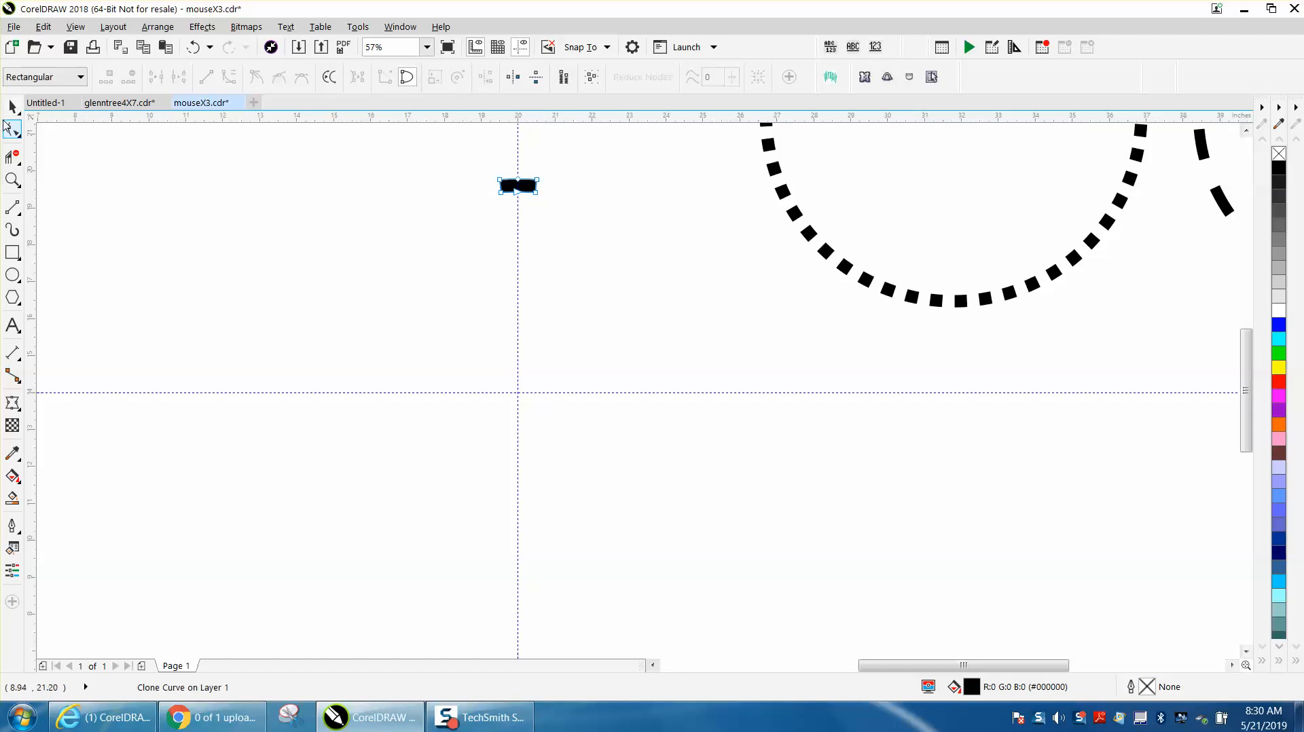
pyautogui.click(518, 186)
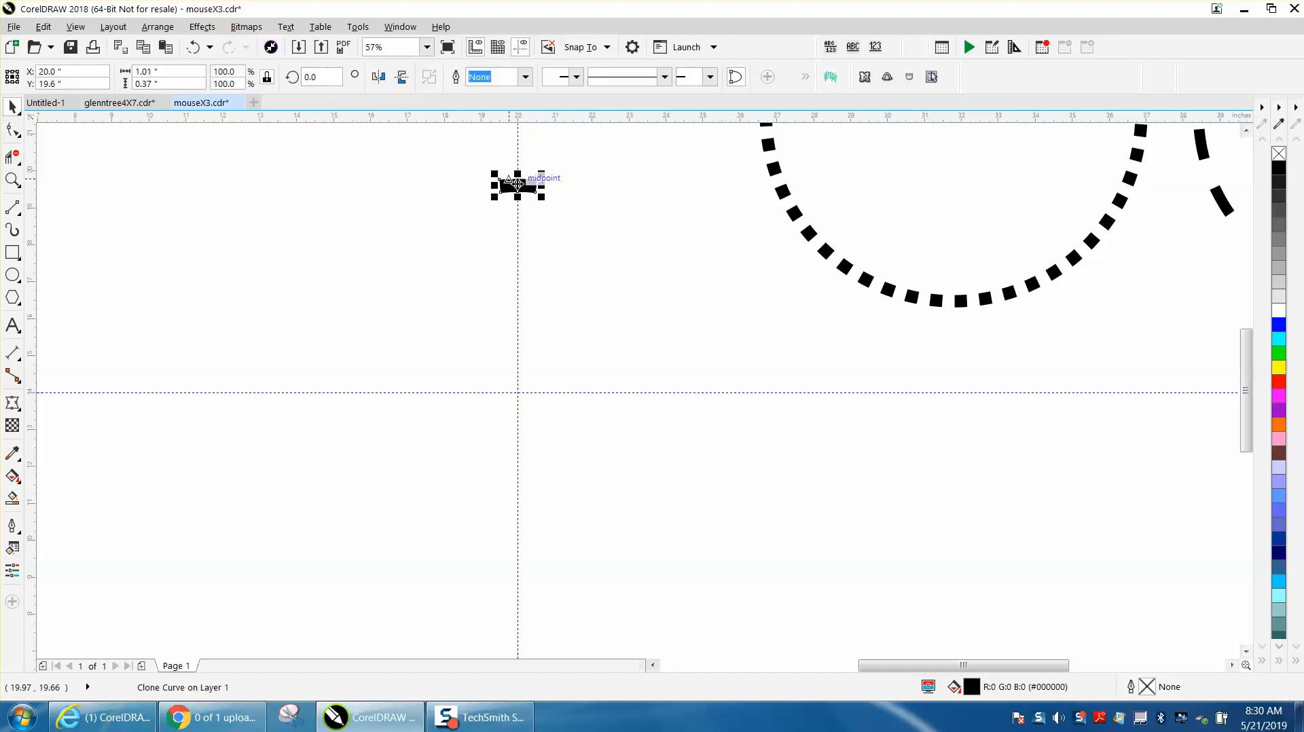
pyautogui.click(517, 184)
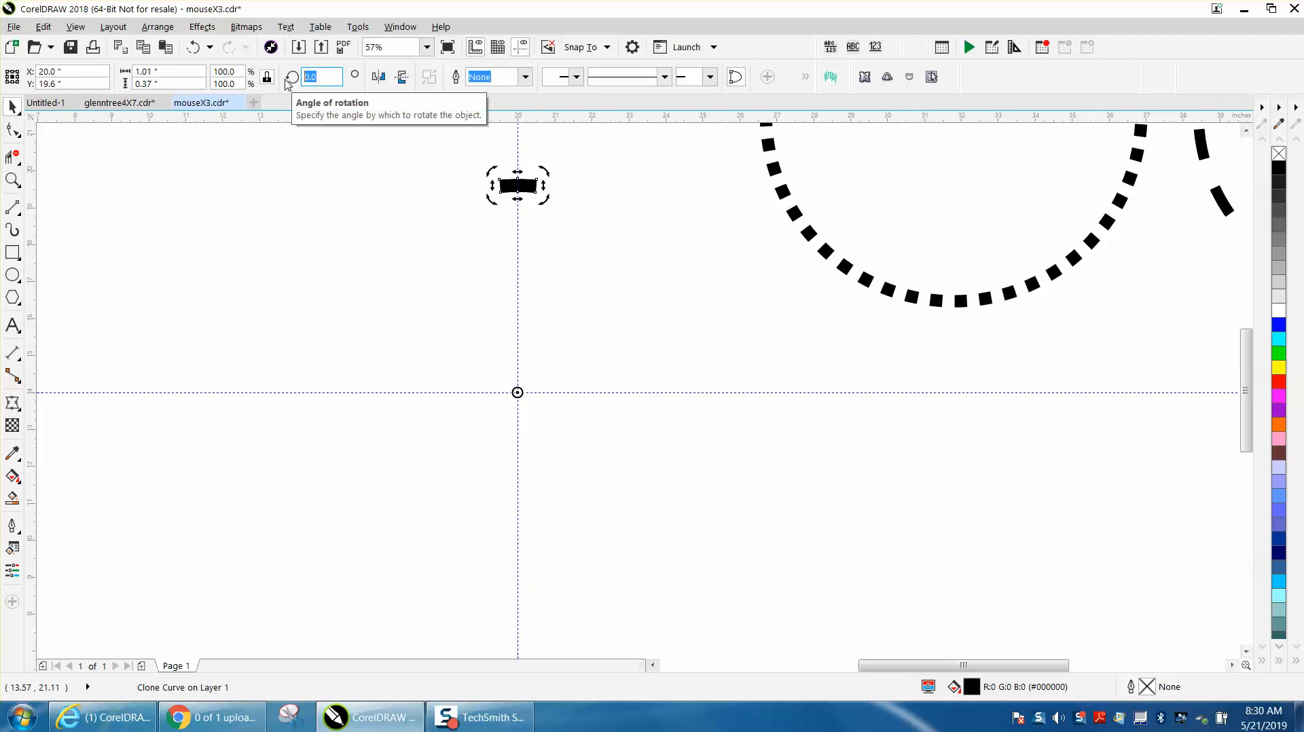
pyautogui.write('20.0')
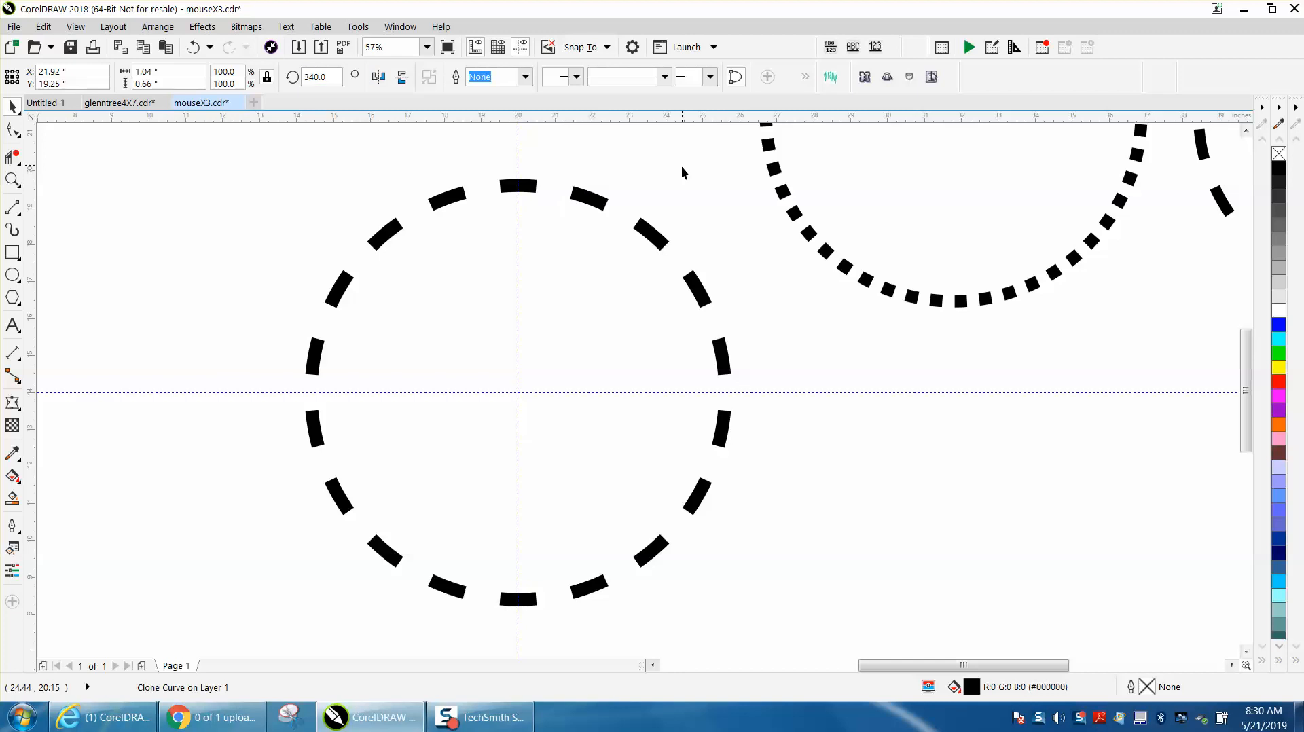
# Select the ring's master dash and edit it into a six-node curve.
pyautogui.click(517, 187)
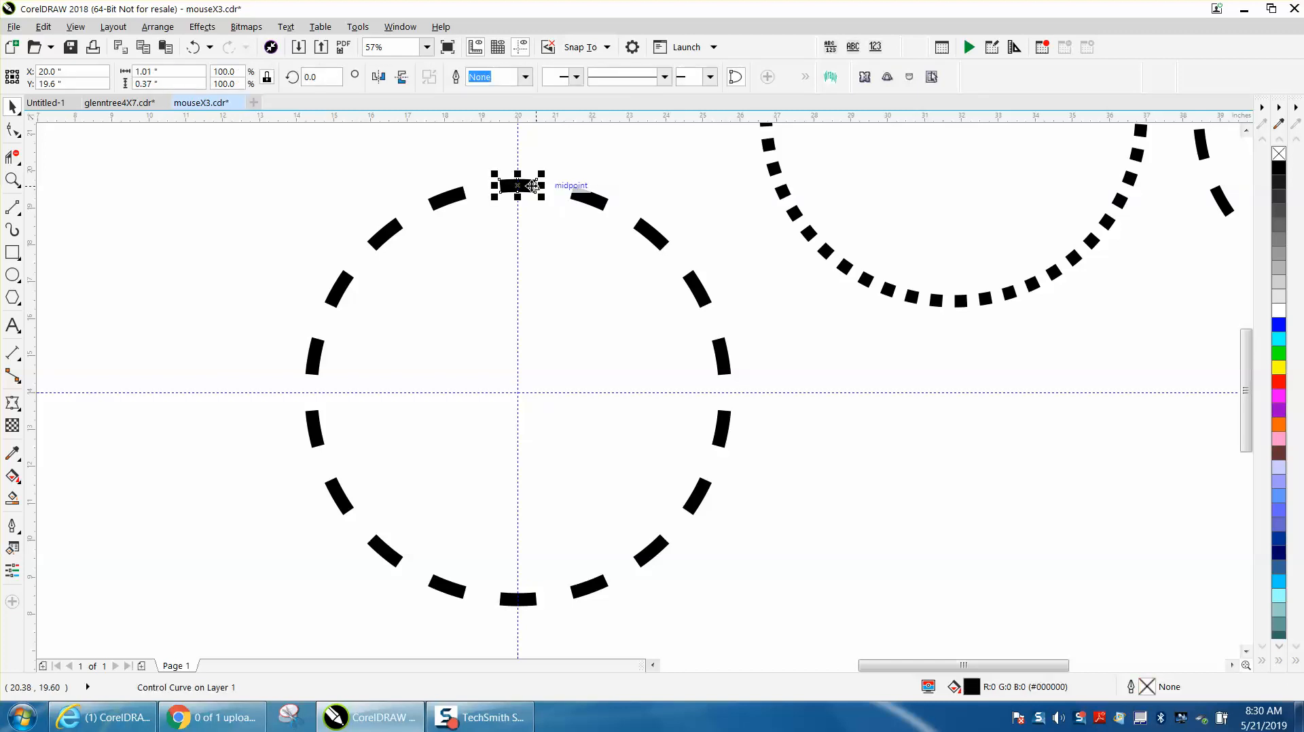
pyautogui.moveTo(179, 701)
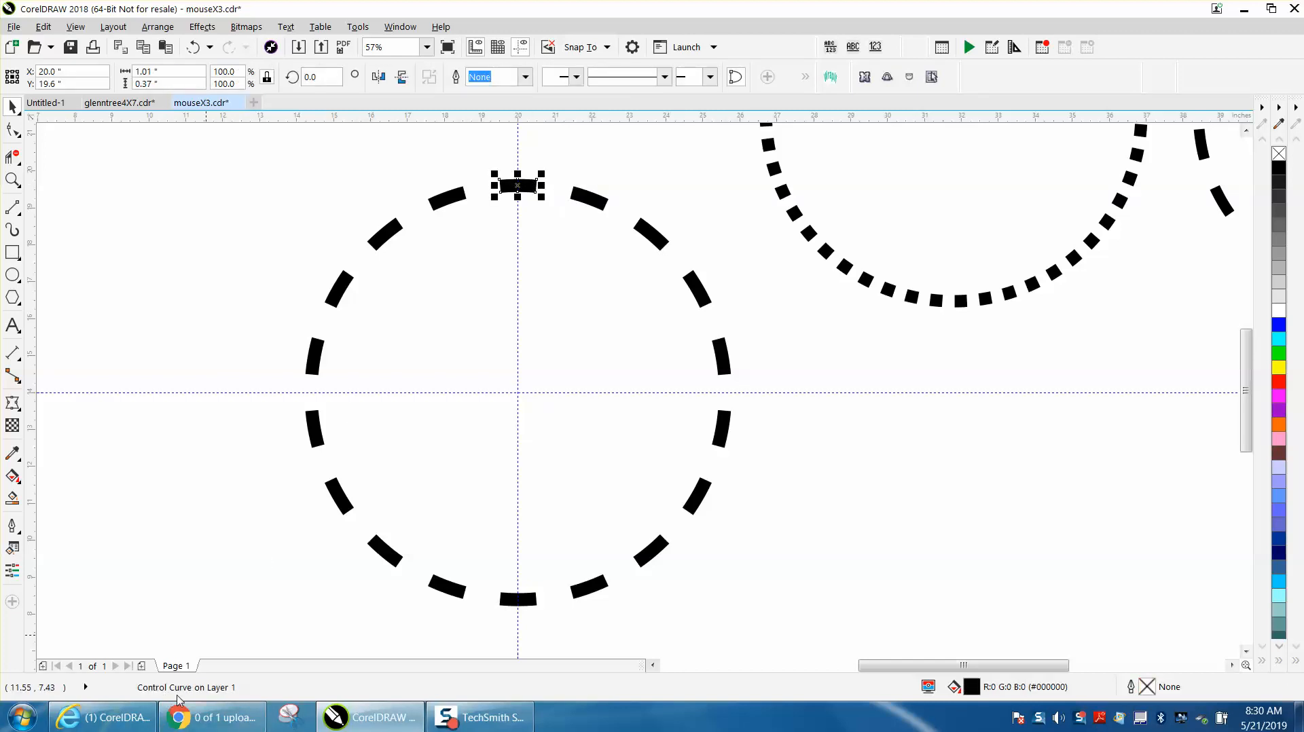
pyautogui.moveTo(516, 185); pyautogui.dragTo(447, 199)
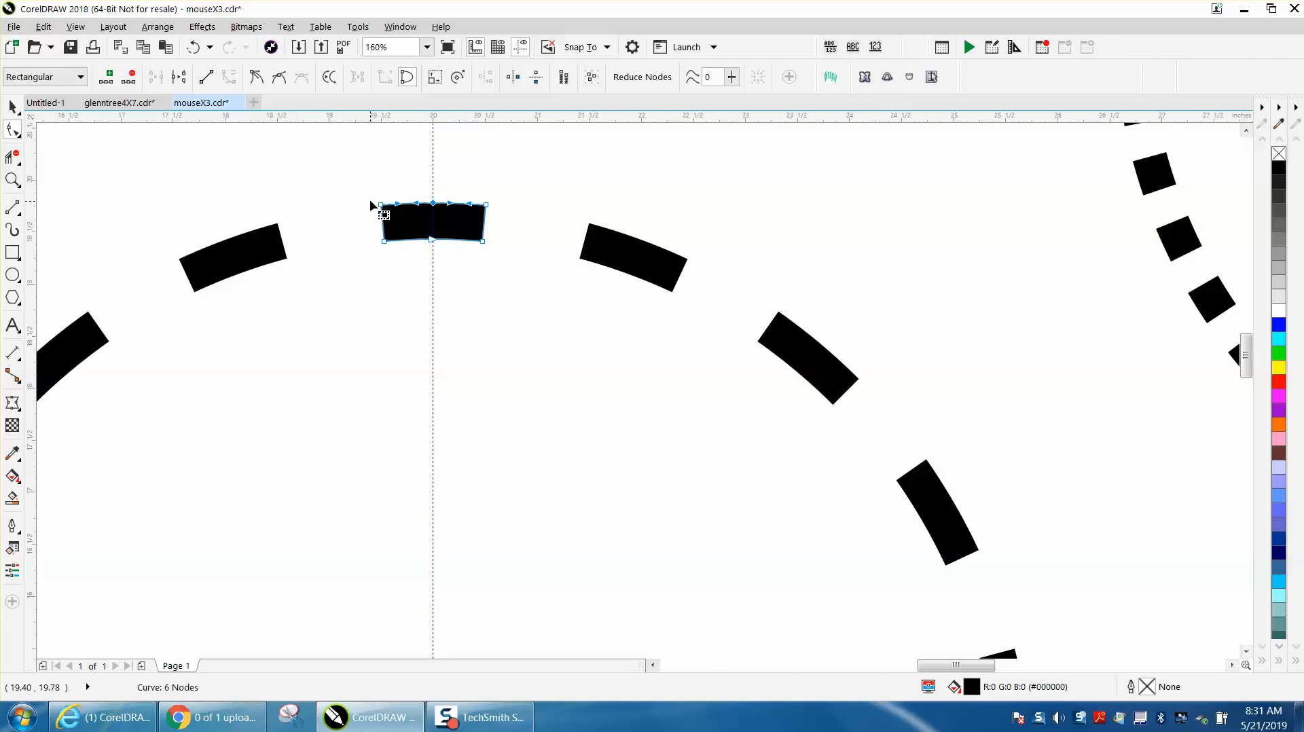
pyautogui.moveTo(432, 205); pyautogui.dragTo(445, 188)
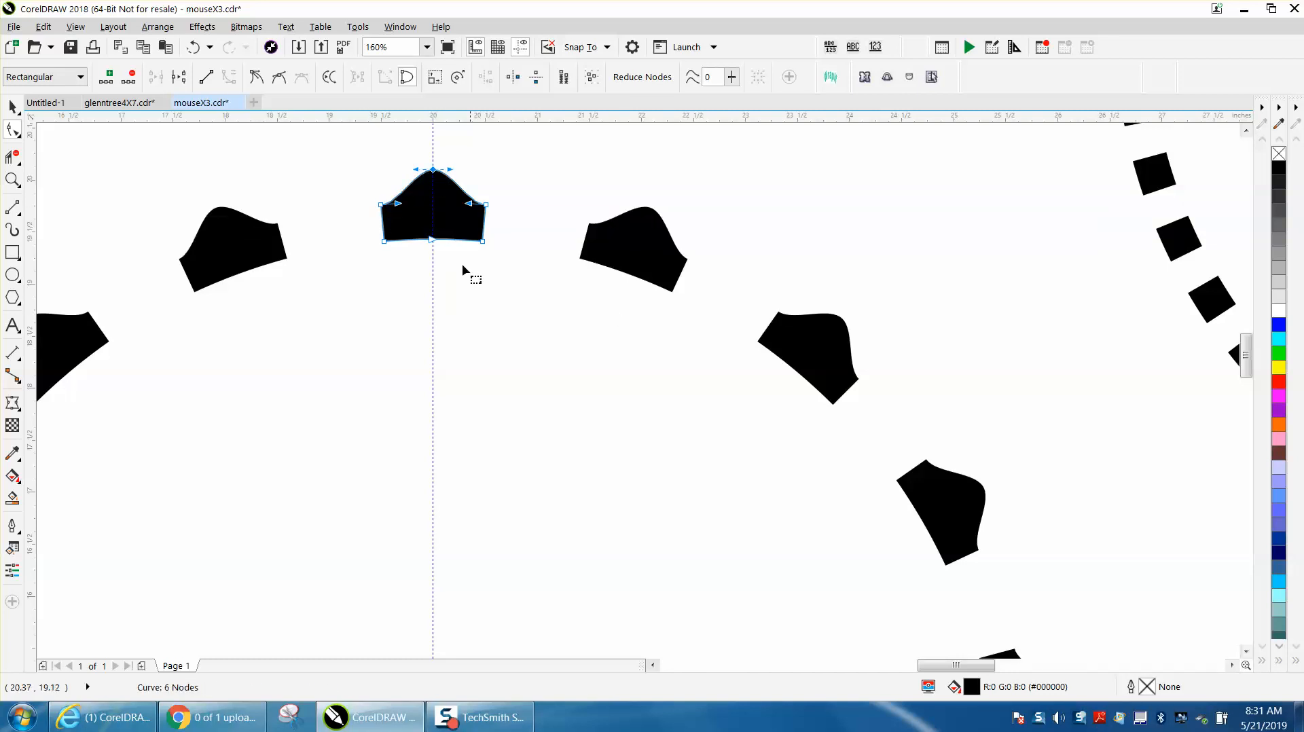
pyautogui.moveTo(432, 242); pyautogui.dragTo(432, 285)
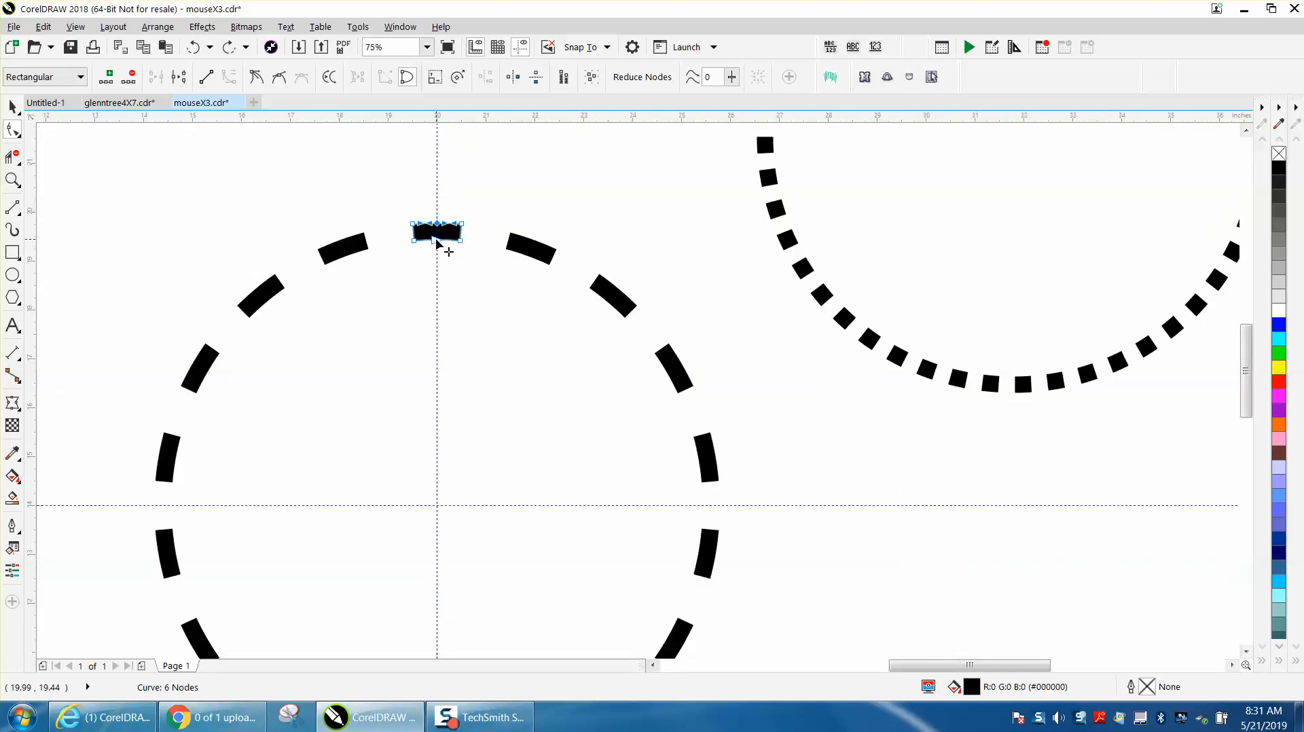
# Stretch the master dash down to the ring centre, turning the clones into starburst spokes.
pyautogui.moveTo(439, 238); pyautogui.dragTo(439, 484)
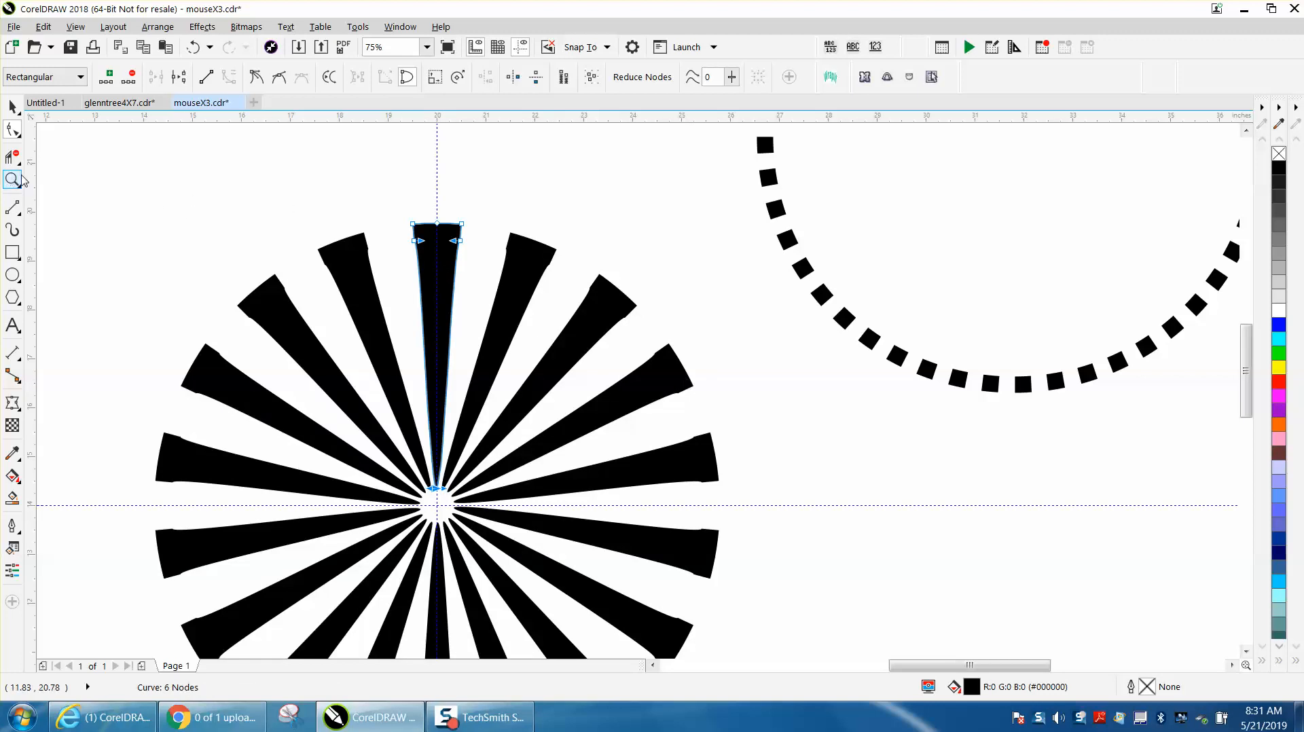
pyautogui.click(12, 179)
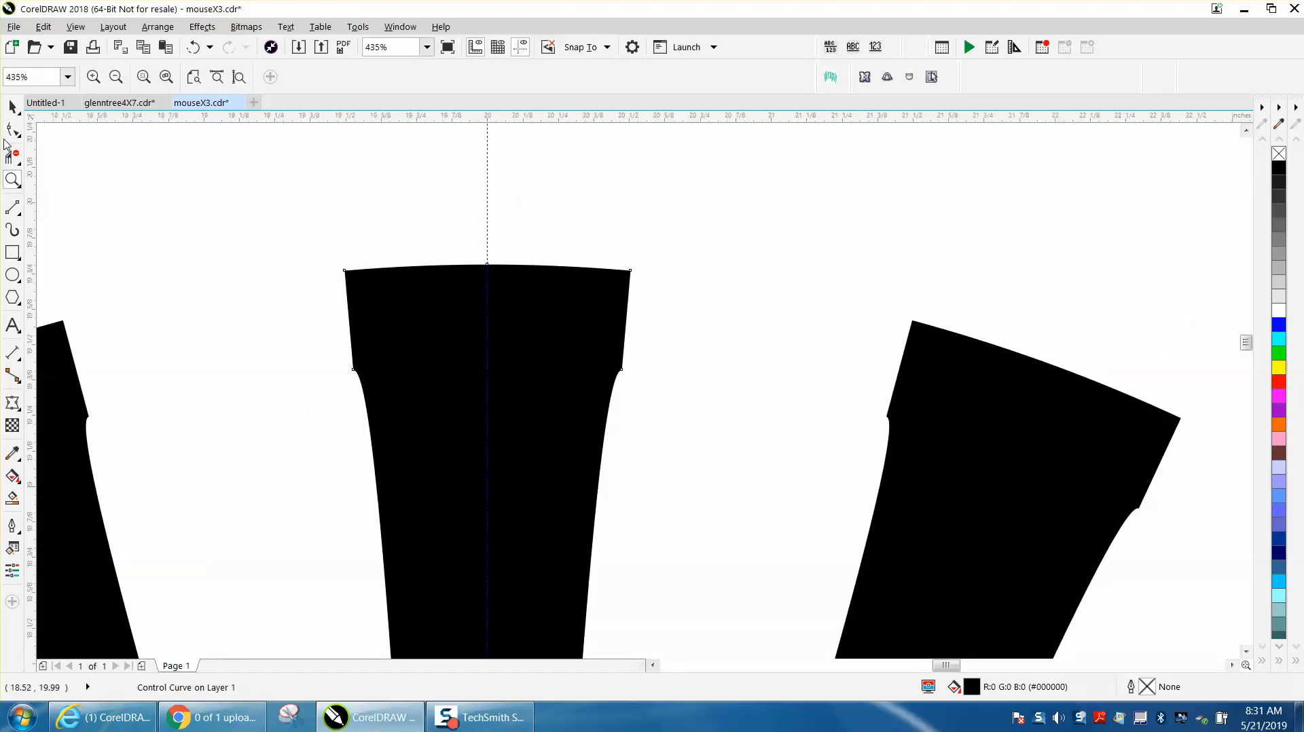
pyautogui.click(13, 129)
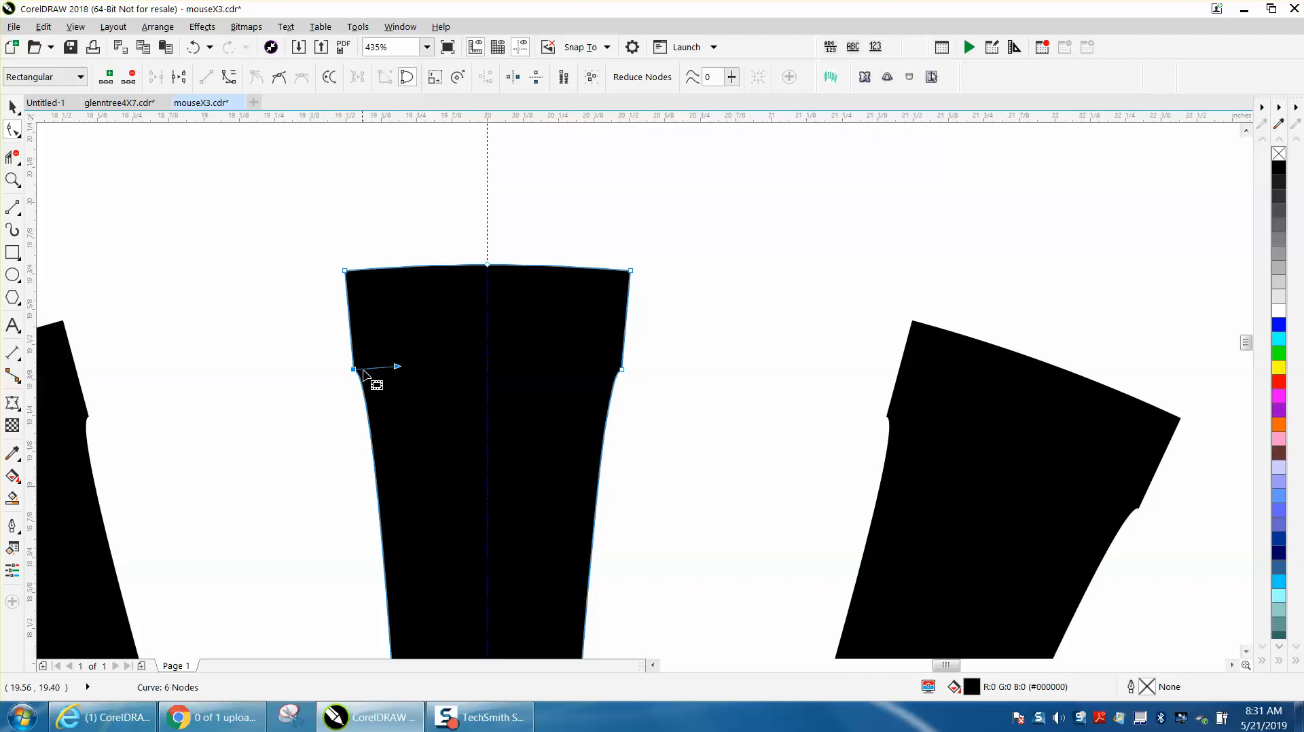